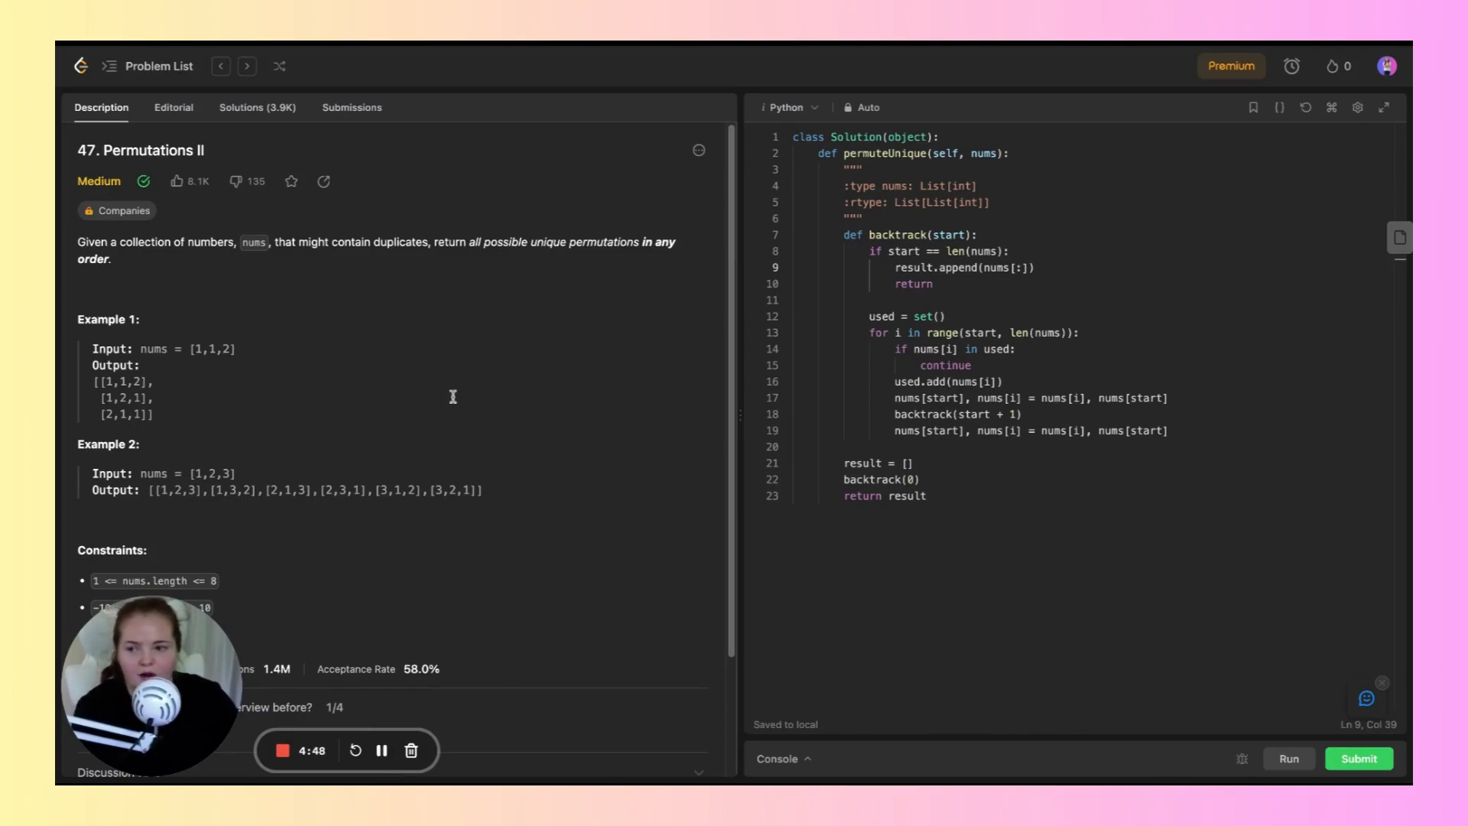
mouse_move(408, 329)
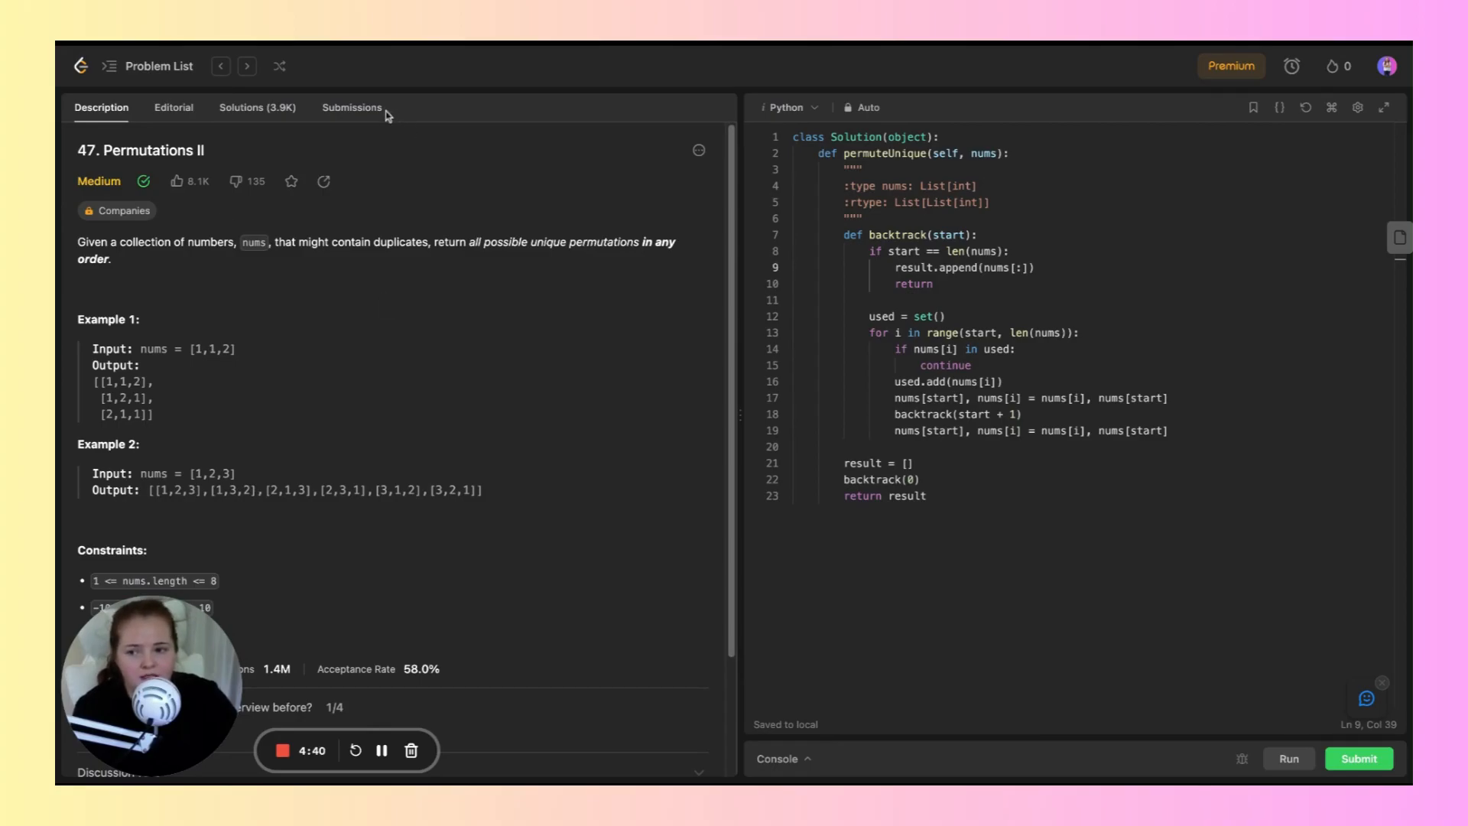
Show the accepted Permutations II submission with 30 ms runtime and 13.5 MB memory stats
left_click(352, 107)
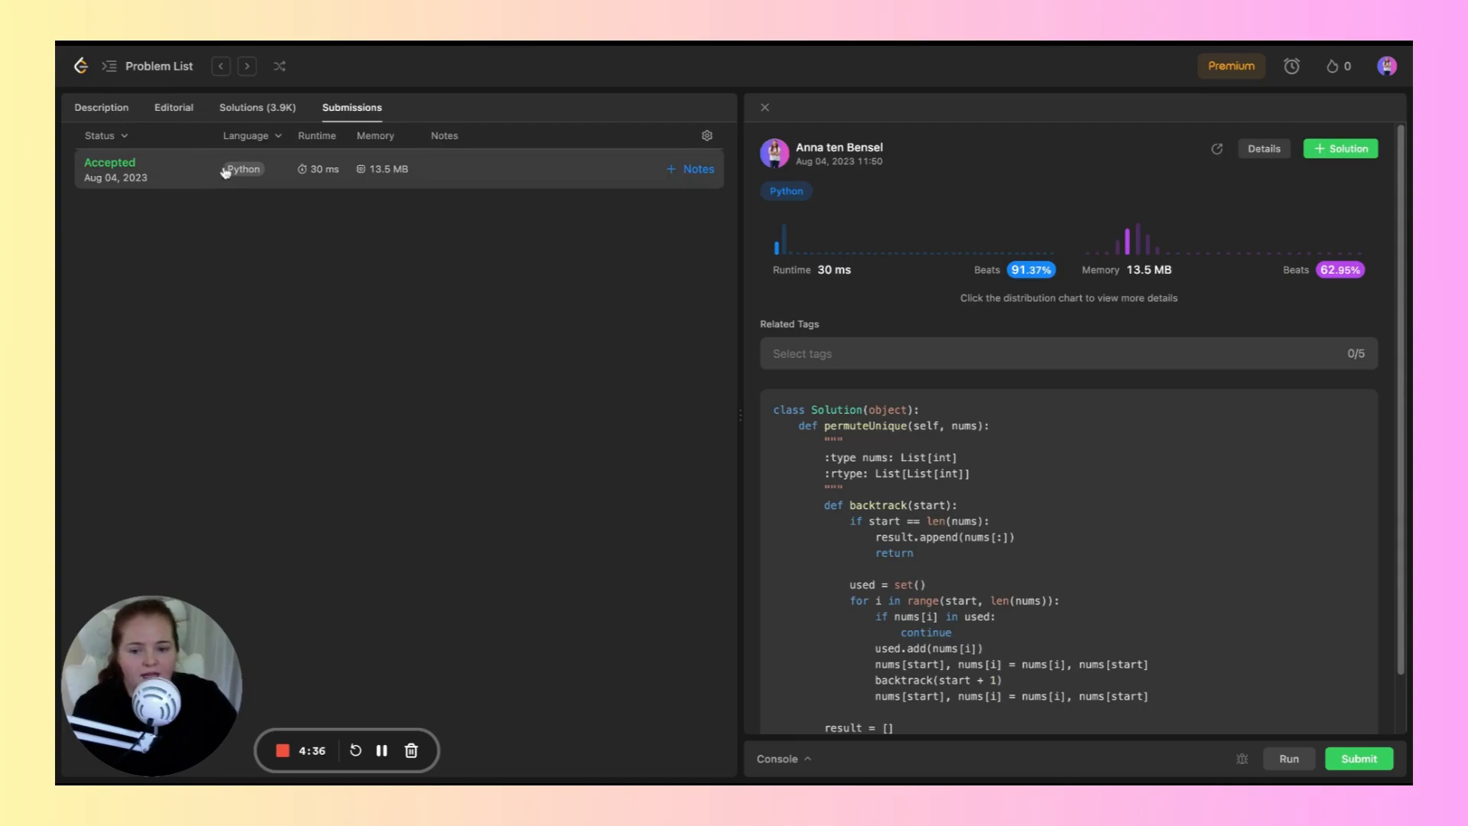
mouse_move(845, 269)
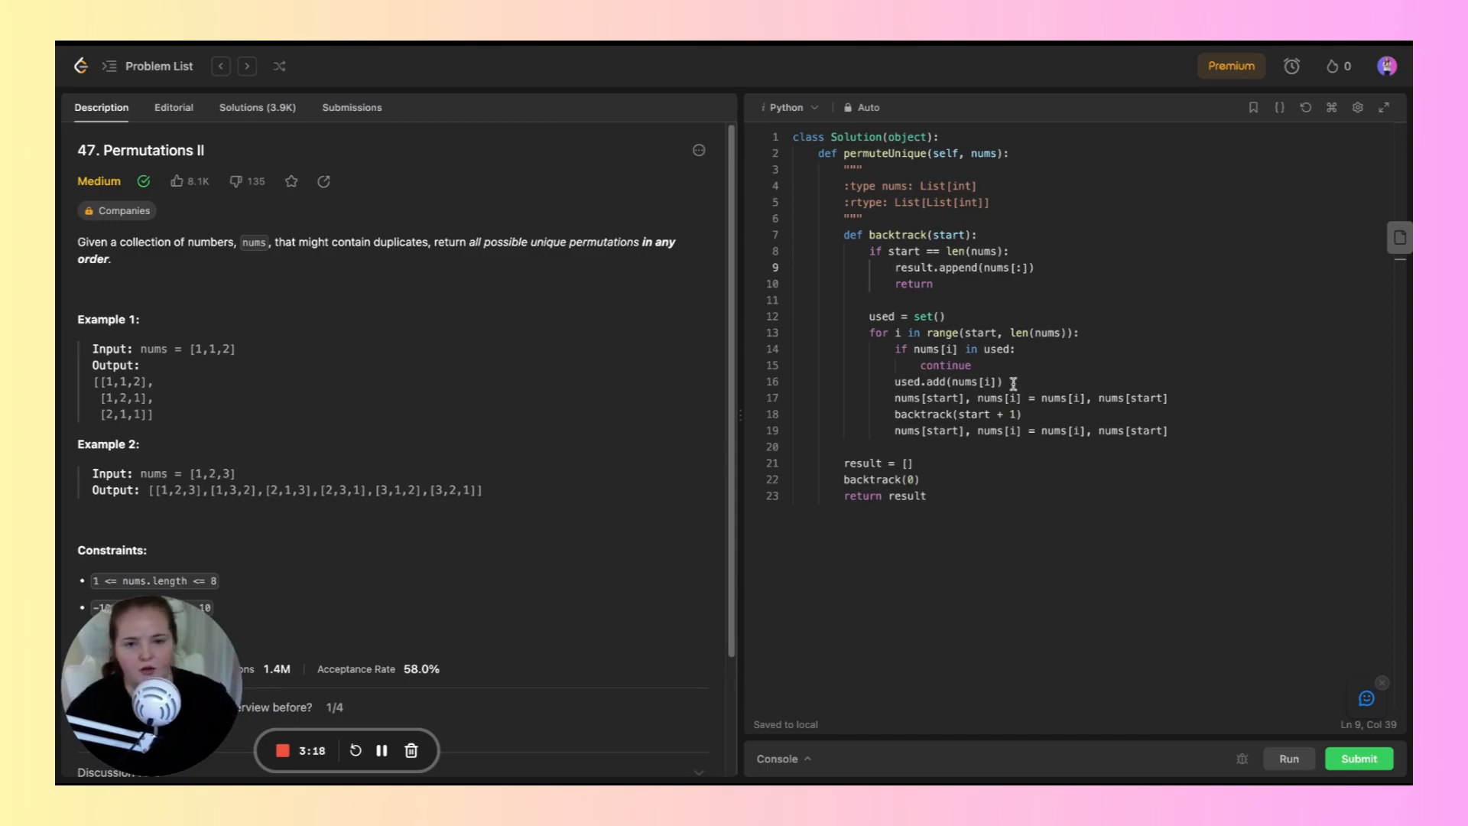
mouse_move(896, 397)
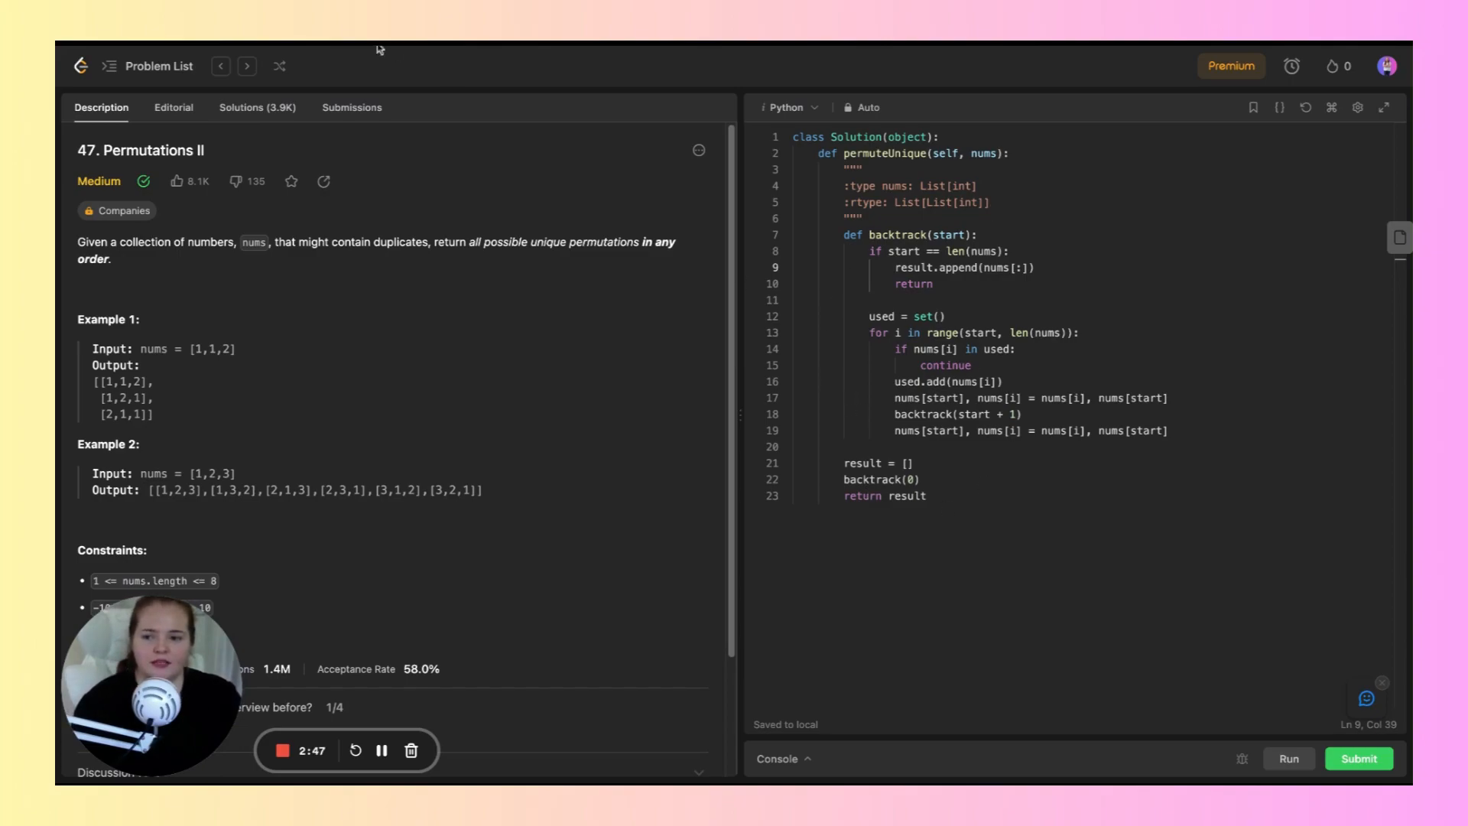
Bring back the accepted submission's stats: 30 ms beating 91.37%, 13.5 MB beating 62.95%
left_click(352, 107)
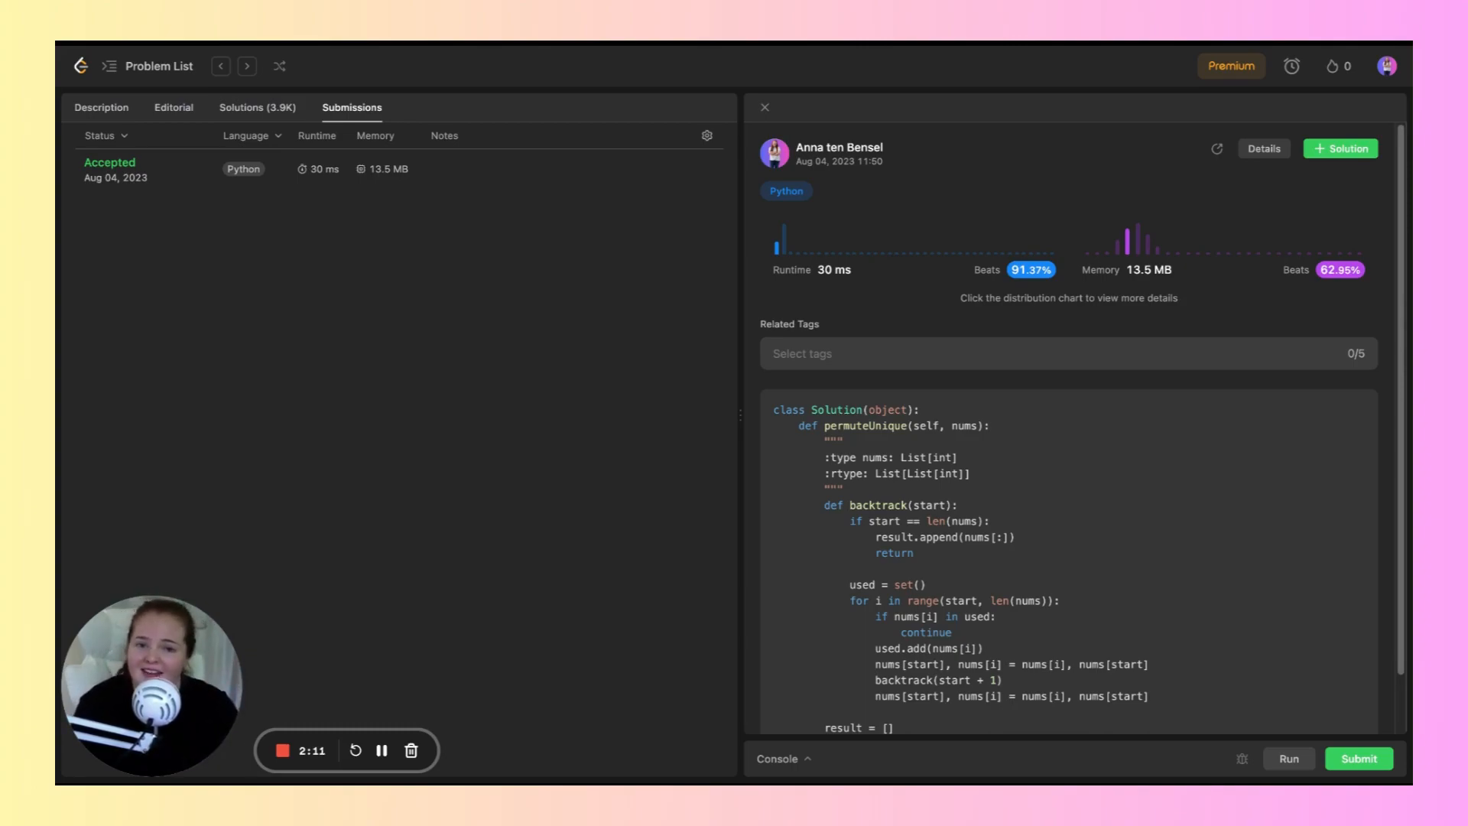
mouse_move(425, 675)
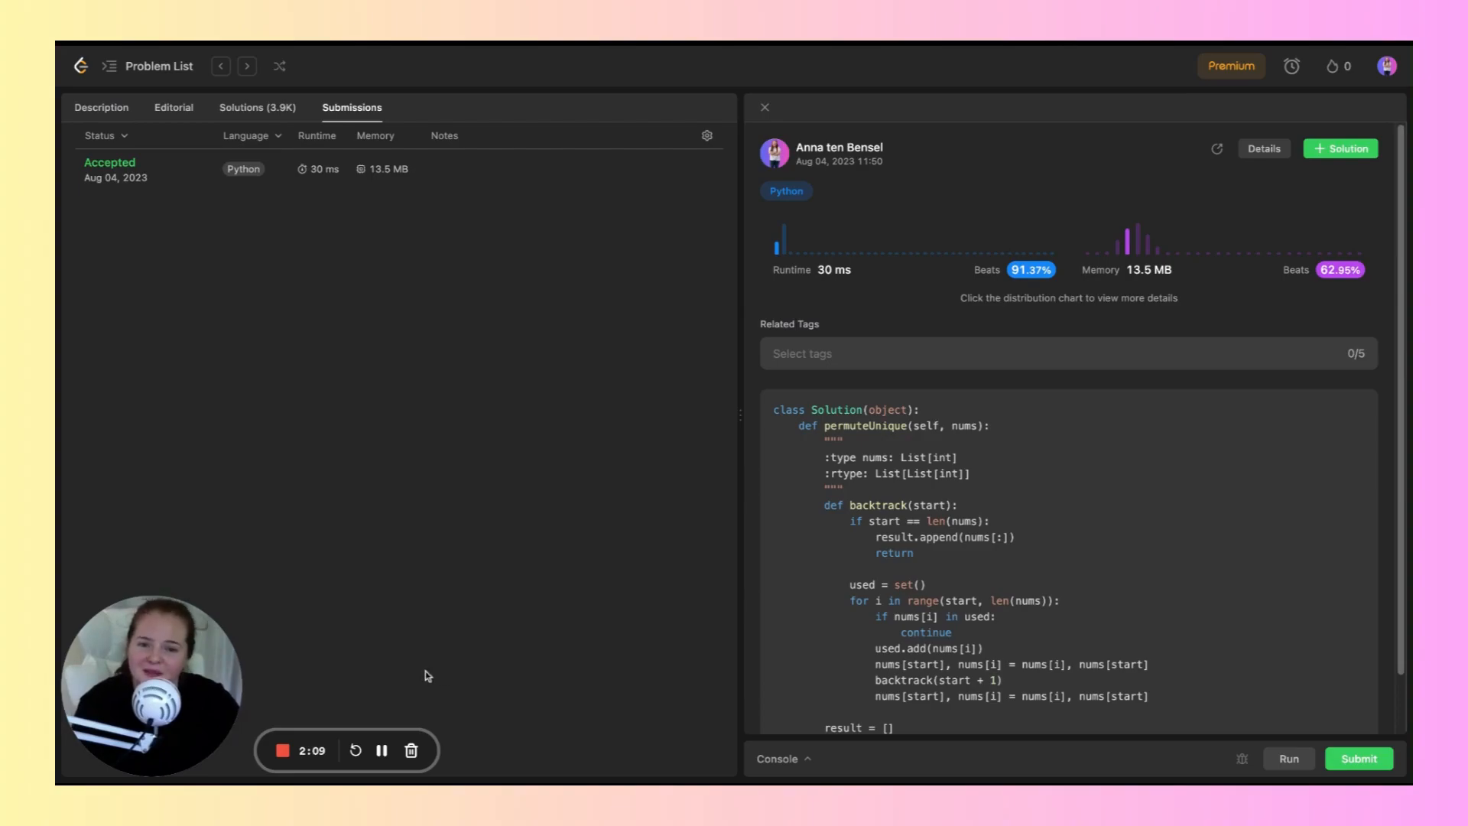